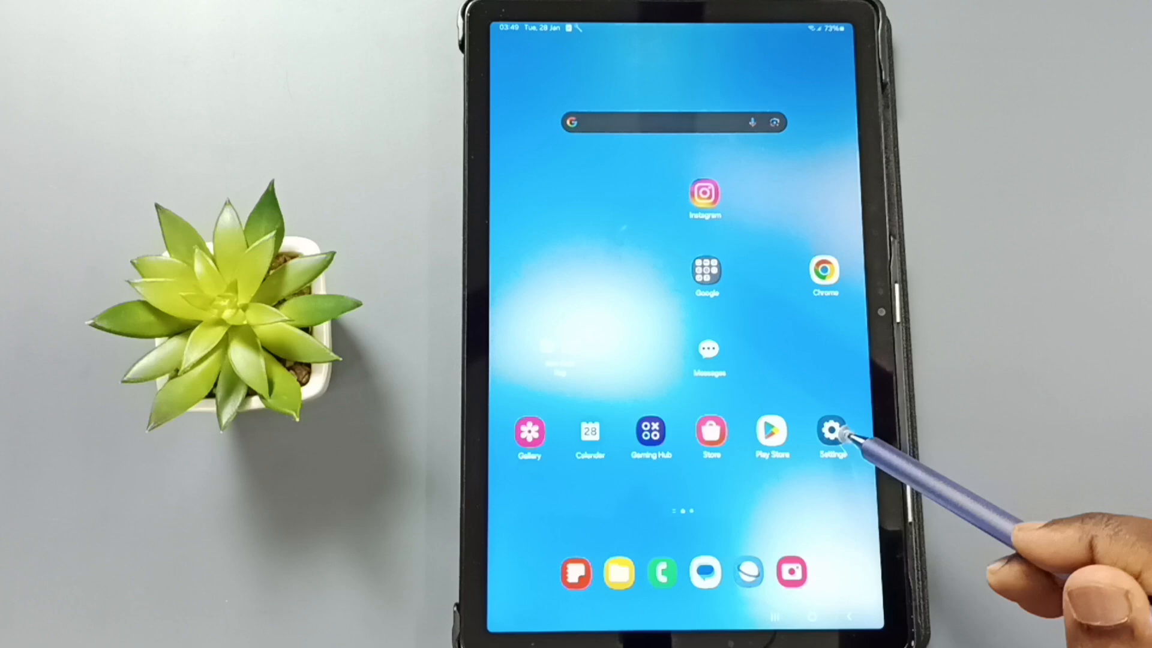
Open Android Settings and scroll the main menu toward General management
{"action": "left_click", "coordinate": [832, 432]}
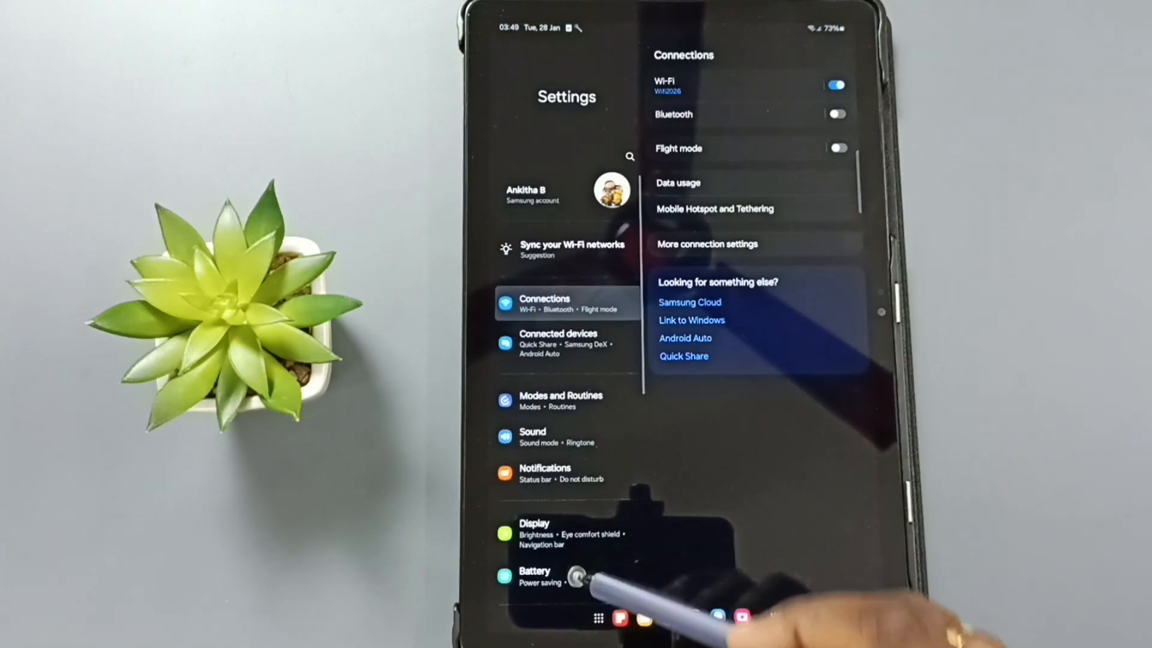
{"action": "scroll", "scroll_direction": "down", "scroll_amount": 3}
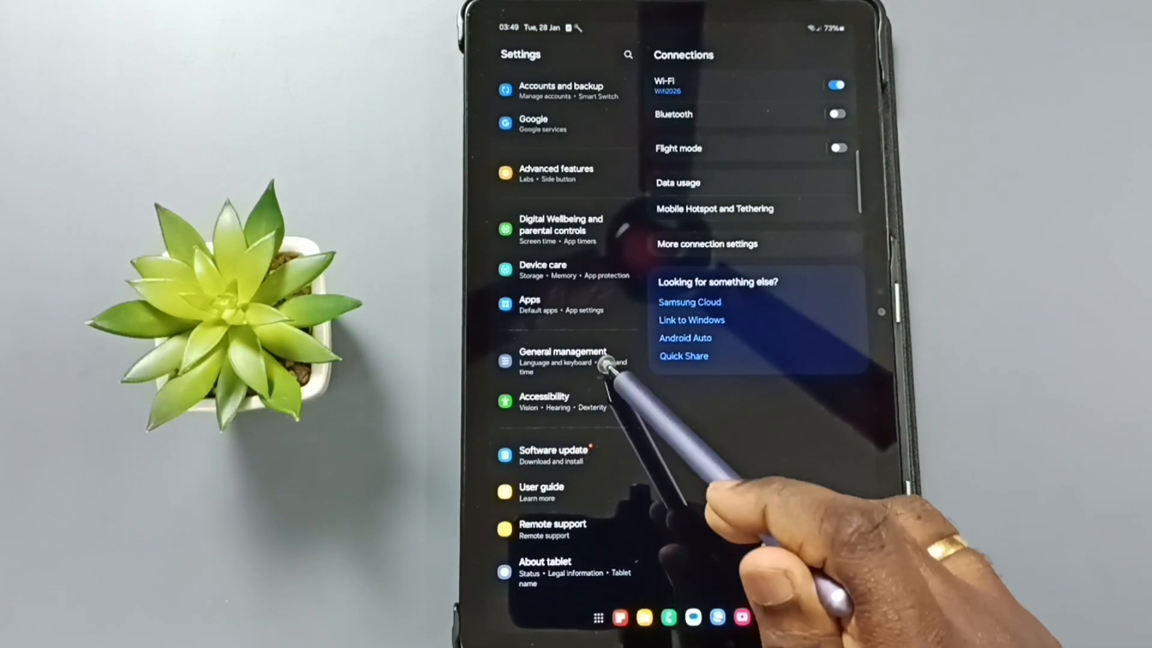
Go to General management, then Keyboard list and default
{"action": "left_click", "coordinate": [562, 361]}
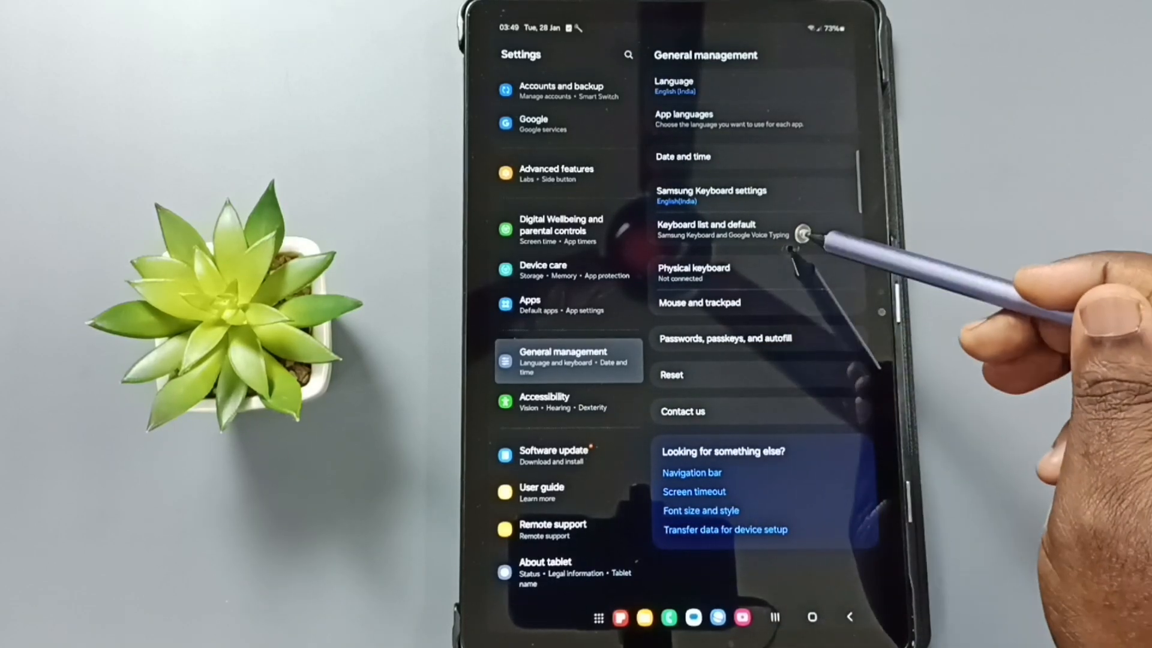
{"action": "mouse_move", "coordinate": [801, 235]}
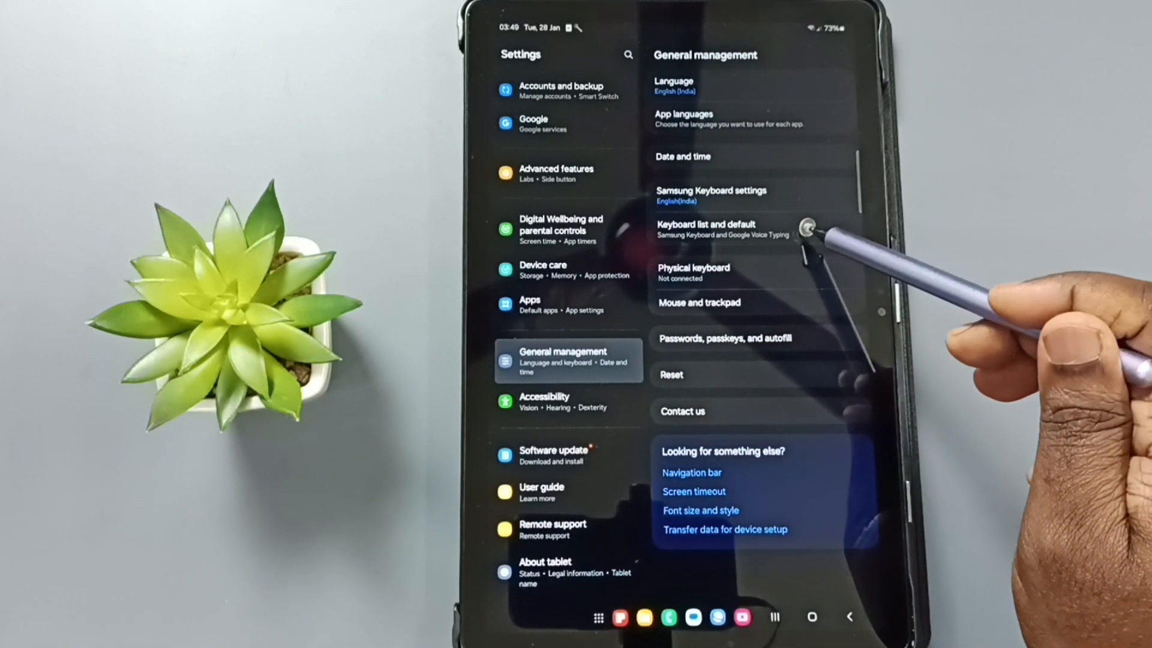
{"action": "left_click", "coordinate": [706, 229]}
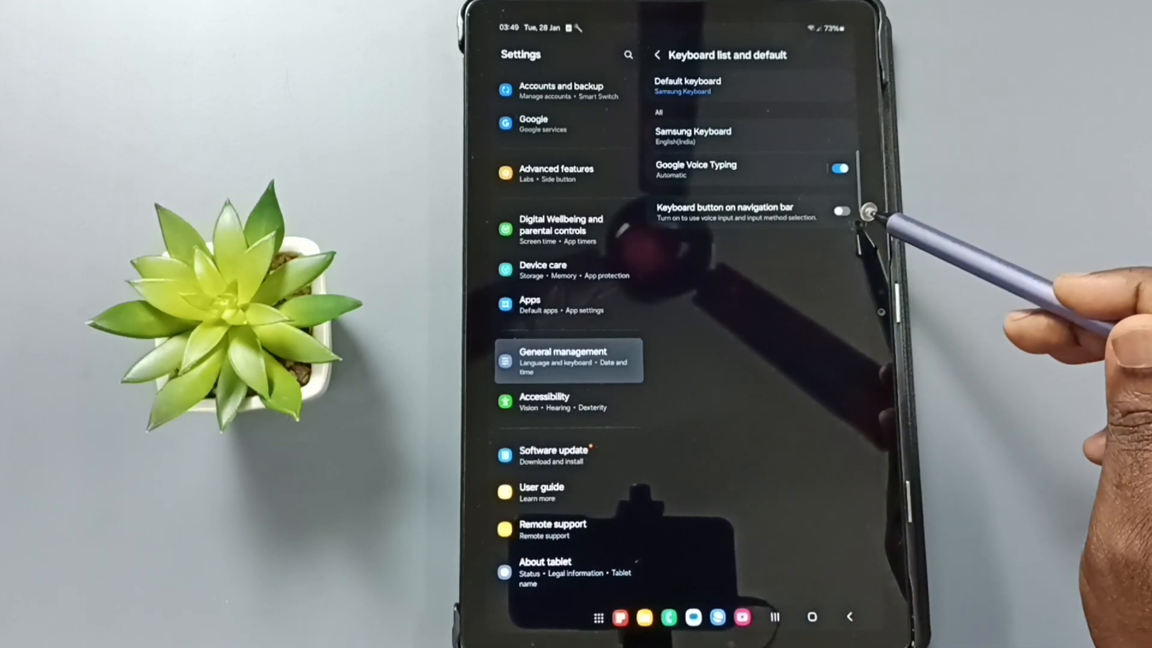
Switch on the Keyboard button on navigation bar toggle
{"action": "left_click", "coordinate": [840, 212]}
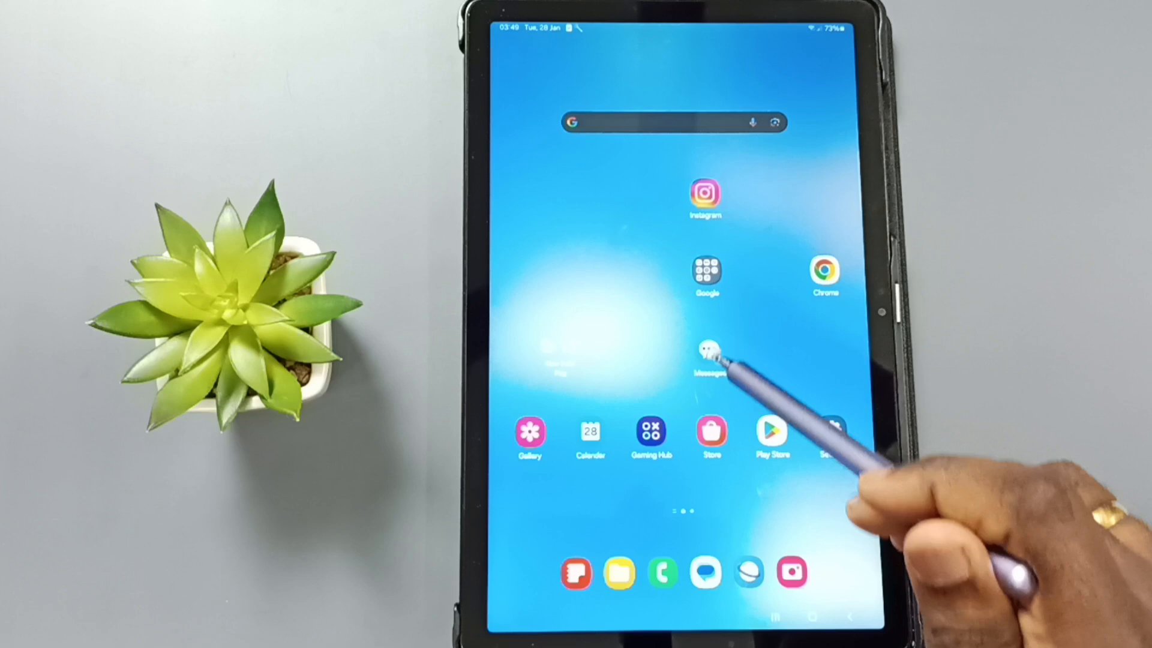
Launch Samsung Messages to begin a new conversation with voice typing
{"action": "left_click", "coordinate": [708, 351]}
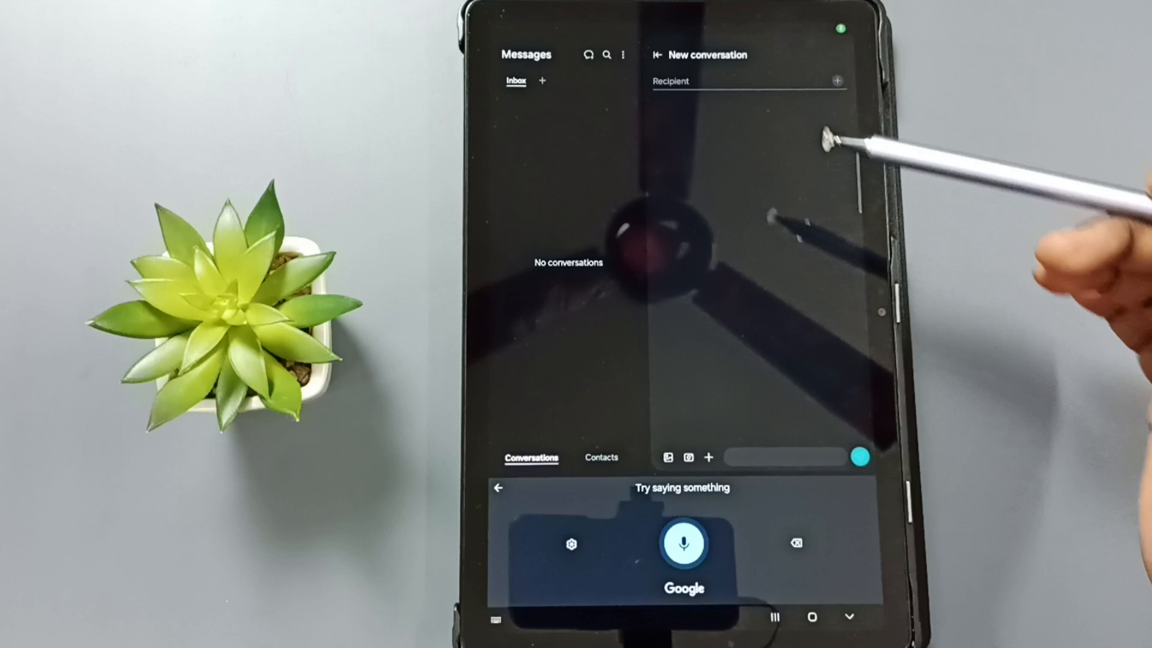
Dictate 'repeated hello hello testing is working' into the recipient field
{"action": "type", "text": "repeated"}
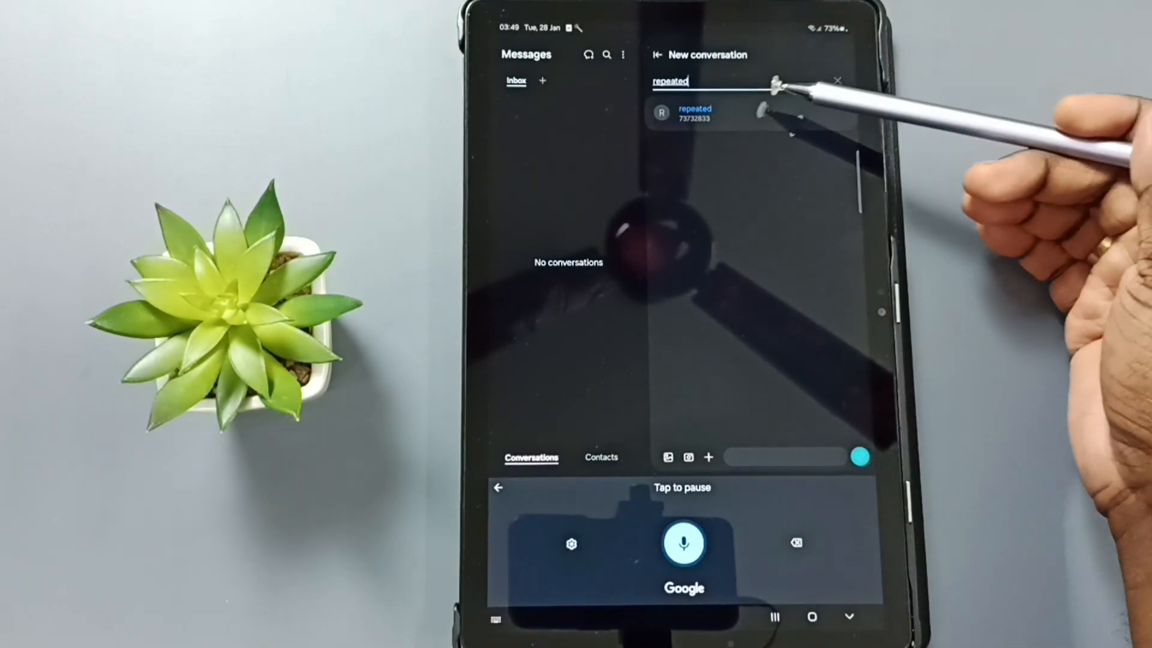
{"action": "type", "text": "hello hello testing"}
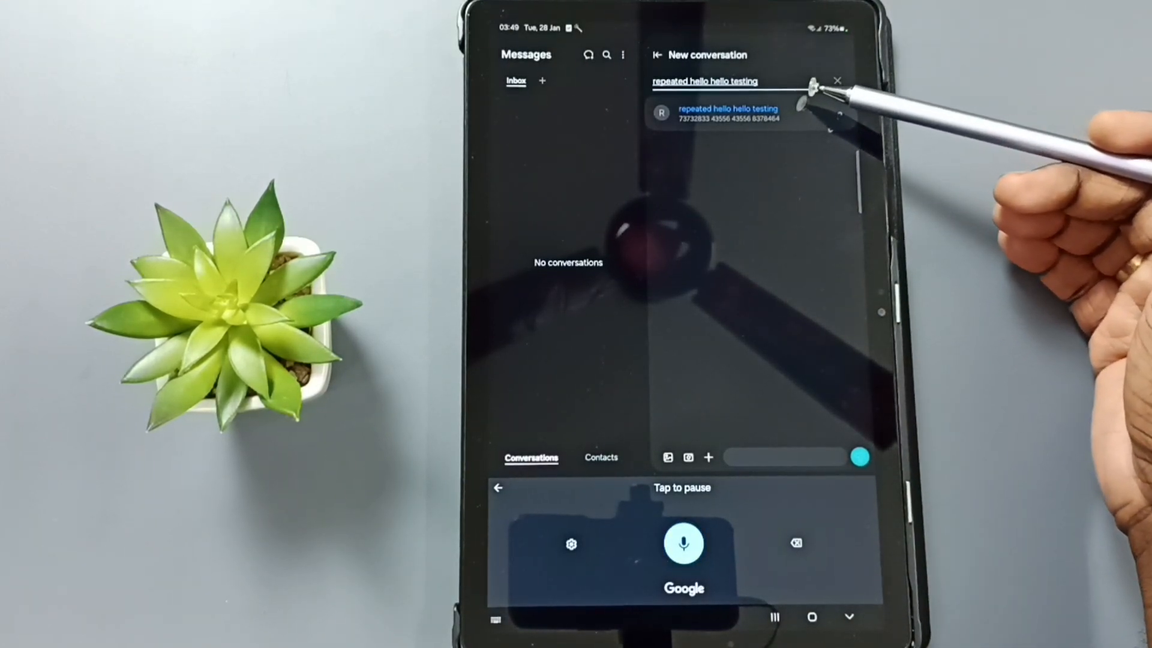
{"action": "type", "text": "is working"}
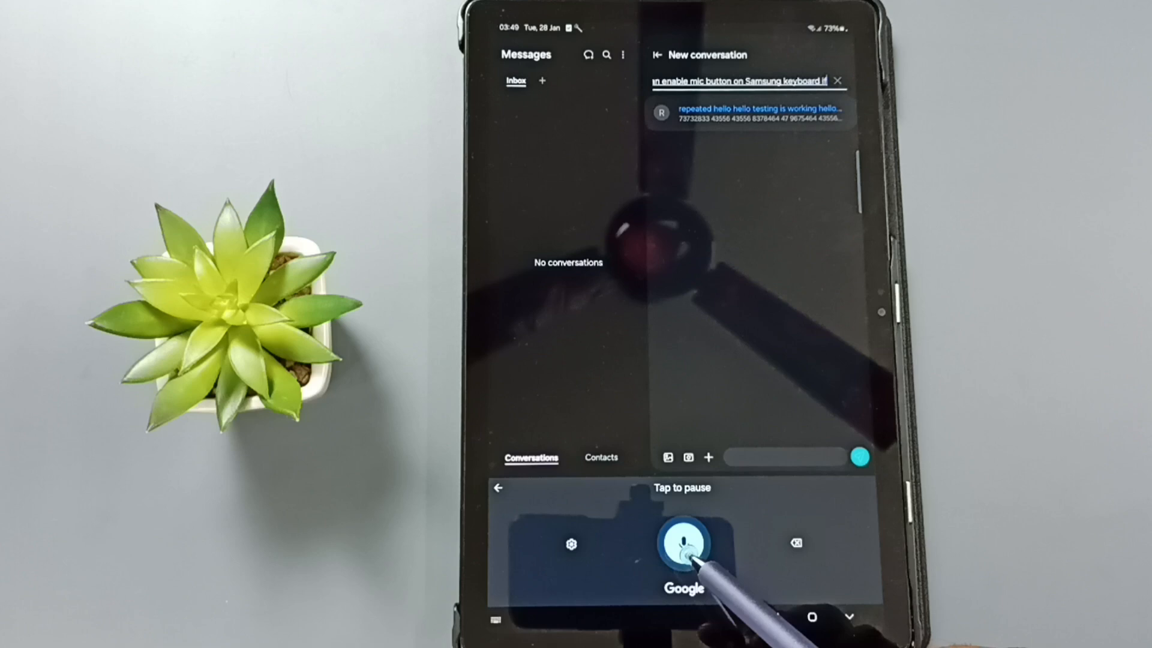
{"action": "left_click", "coordinate": [683, 543]}
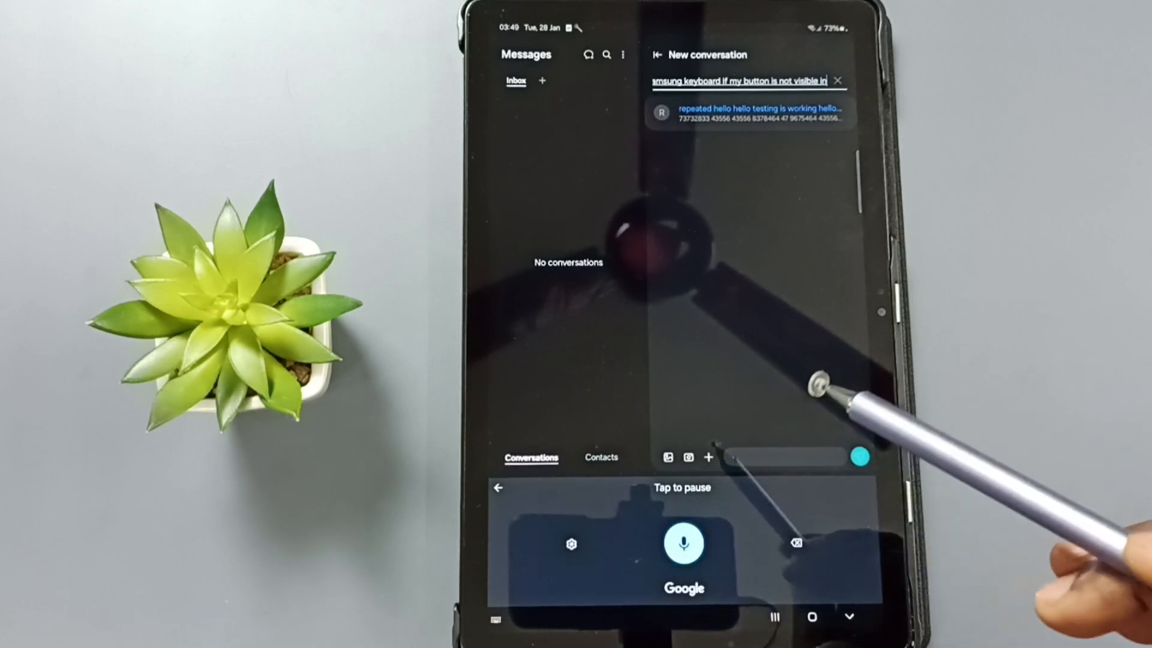